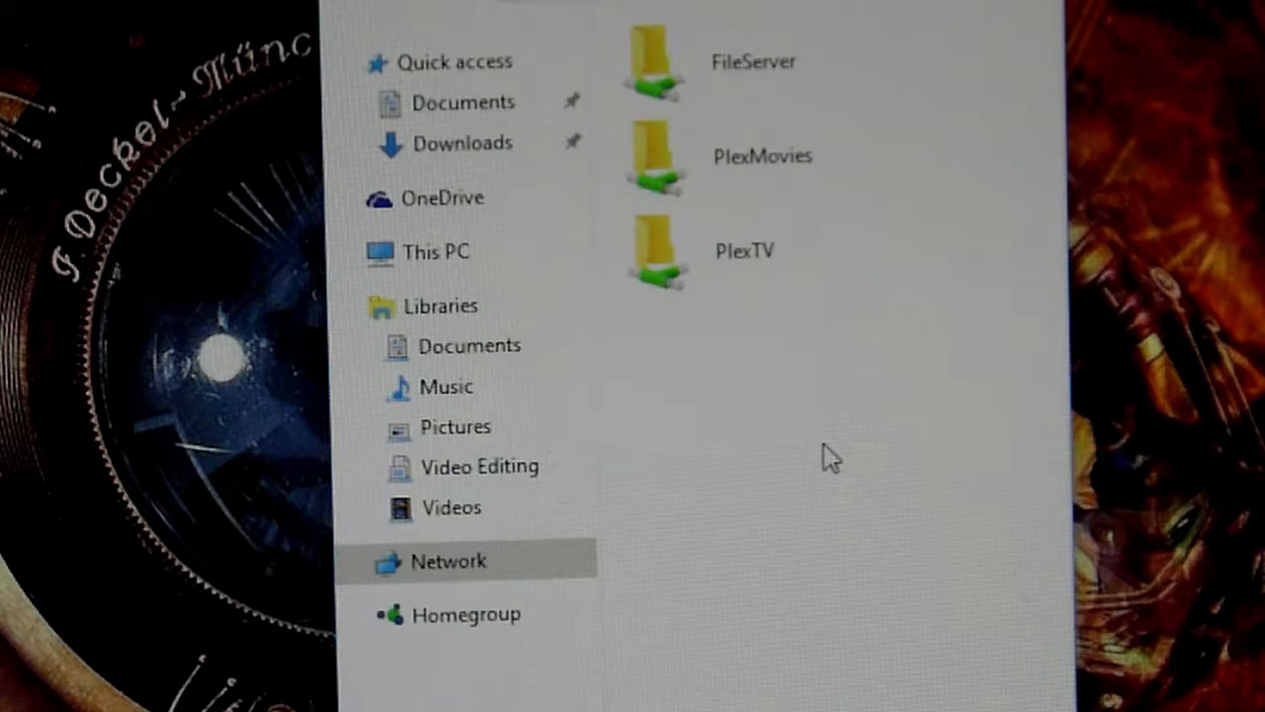
mouse_move(781, 158)
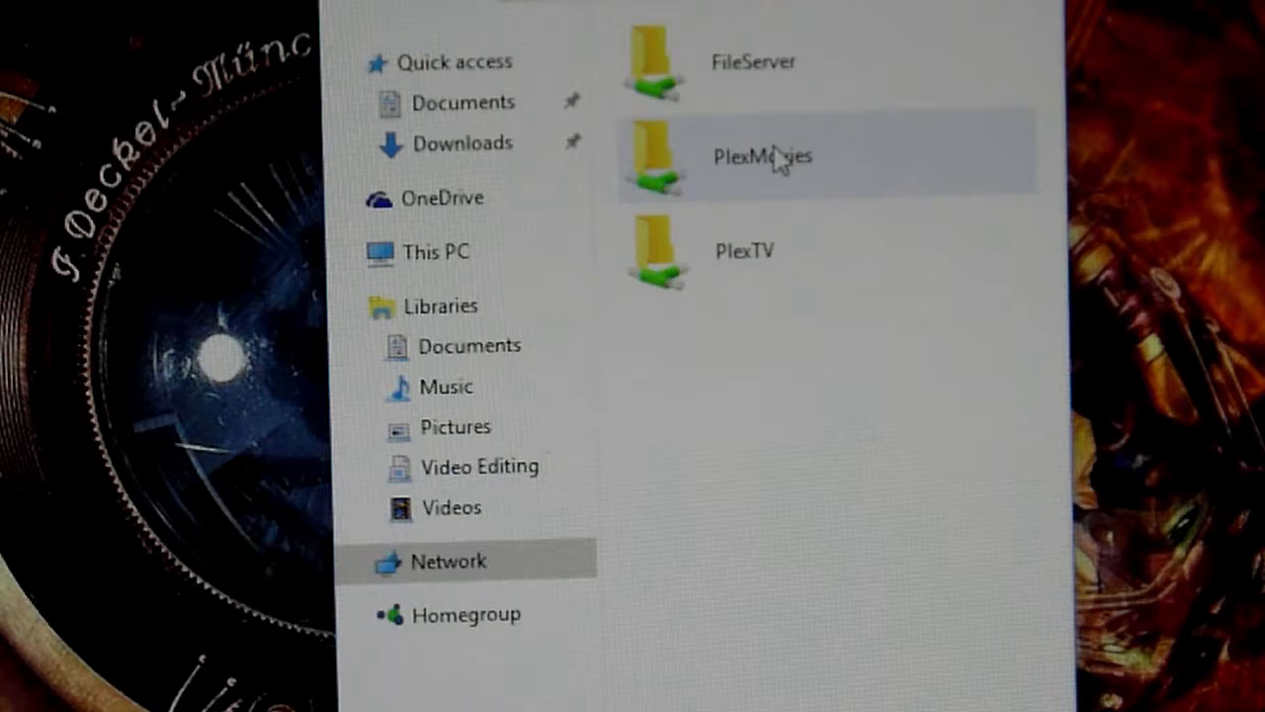
Step: Browse the PlexMovies and PlexTV network shares
double_click(761, 156)
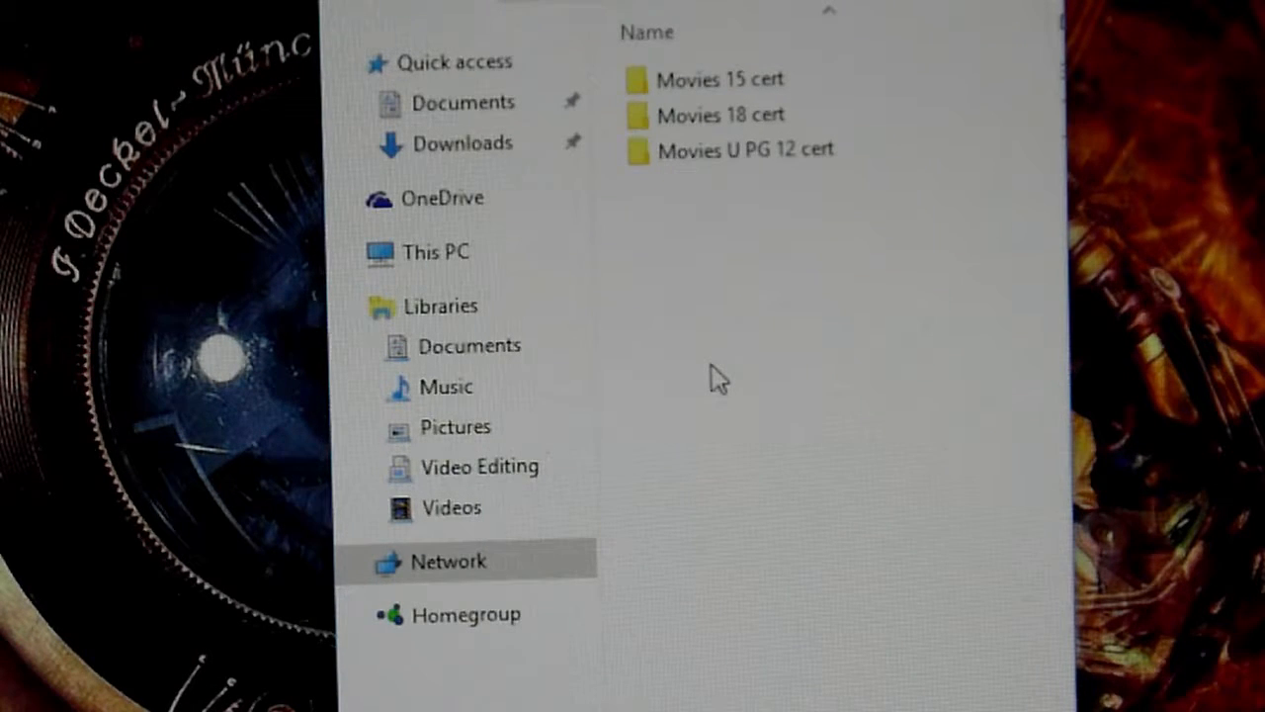
mouse_move(673, 247)
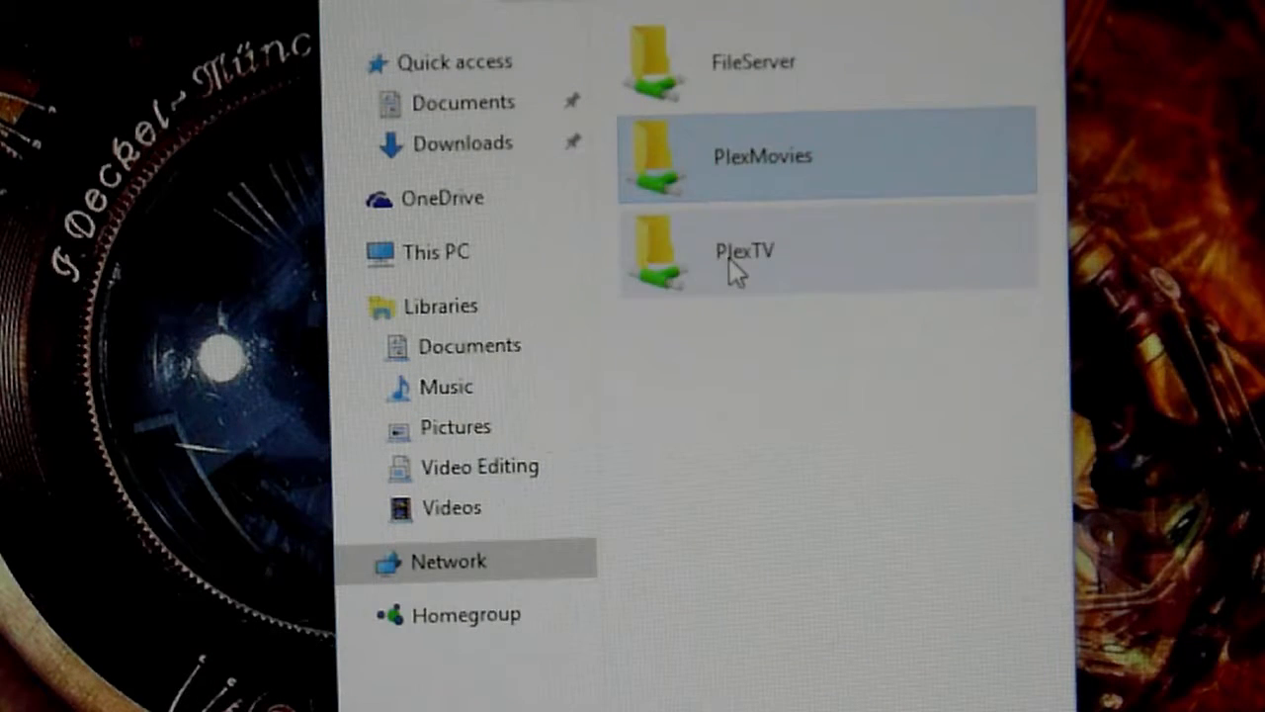
double_click(744, 249)
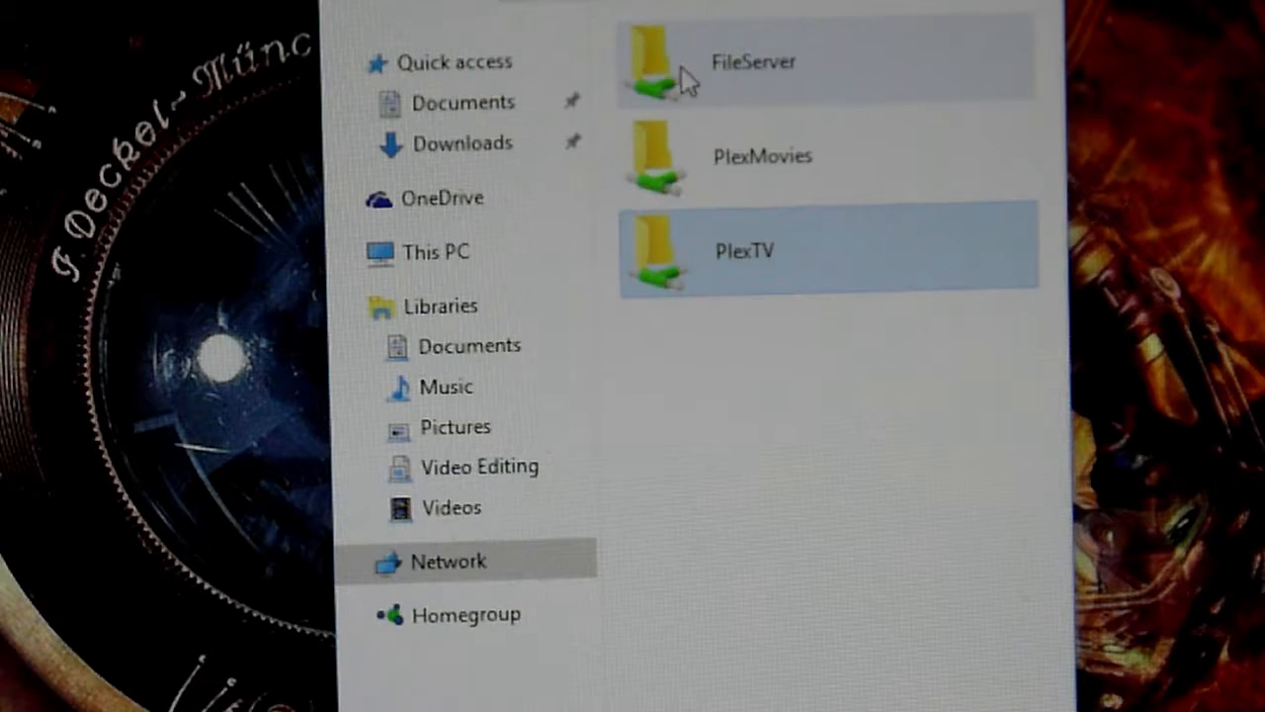
Step: Browse the FileServer share's Pictures and Music folders
double_click(754, 61)
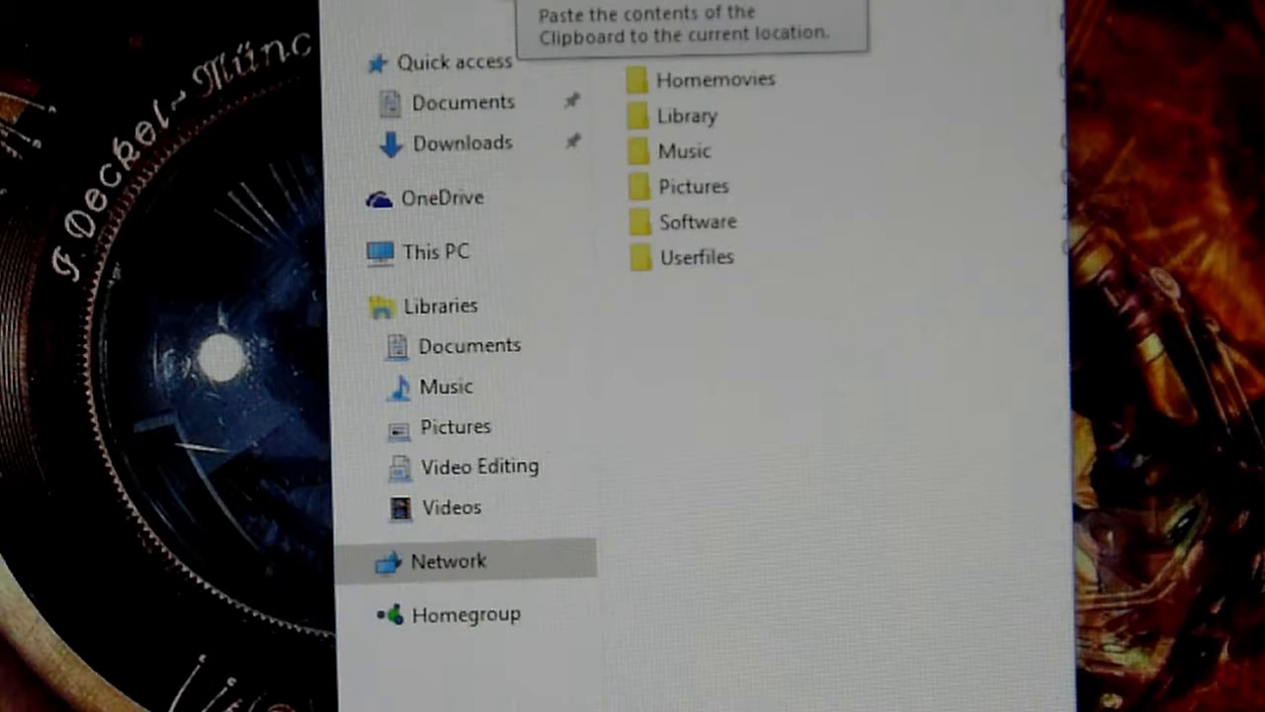
mouse_move(649, 198)
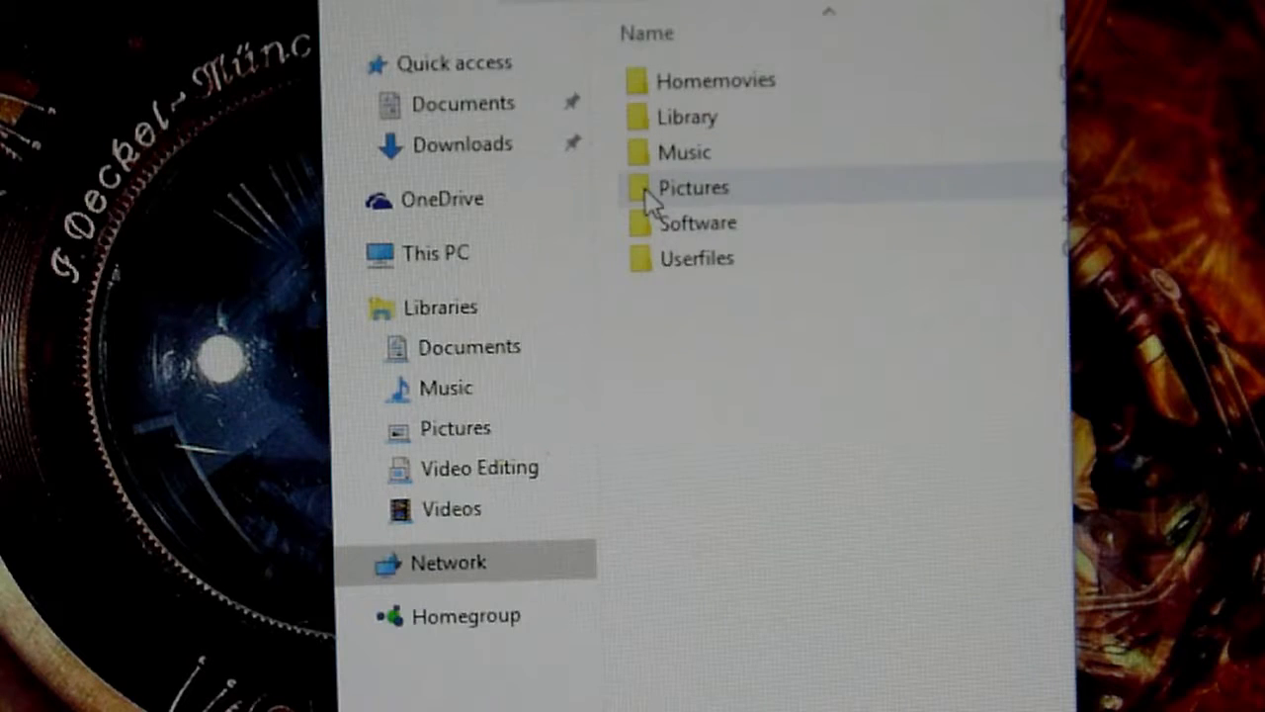
double_click(692, 186)
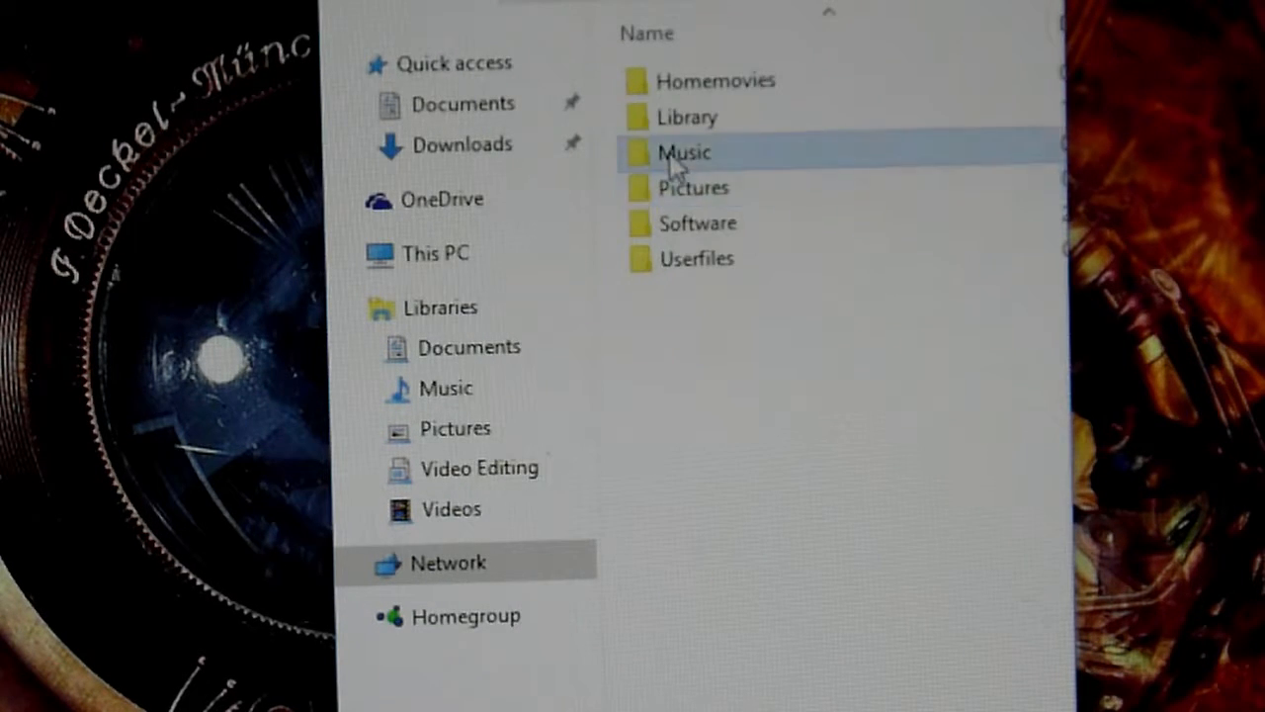
double_click(685, 152)
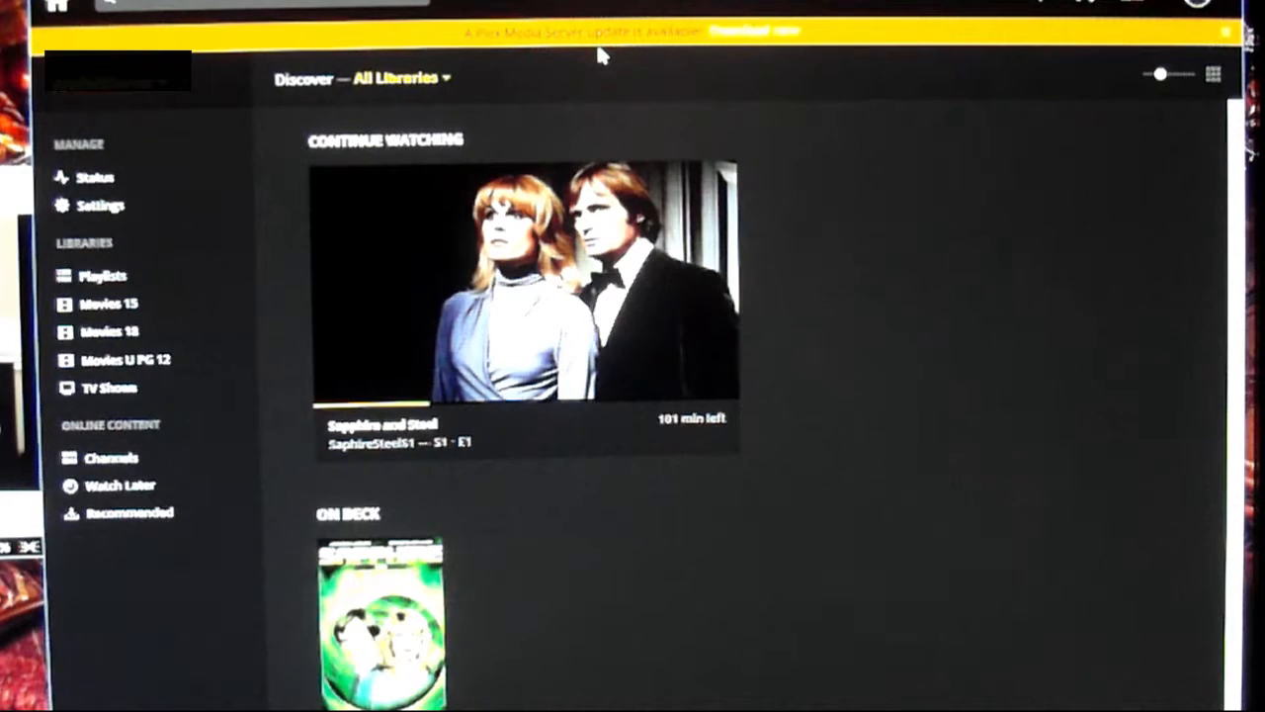
mouse_move(584, 89)
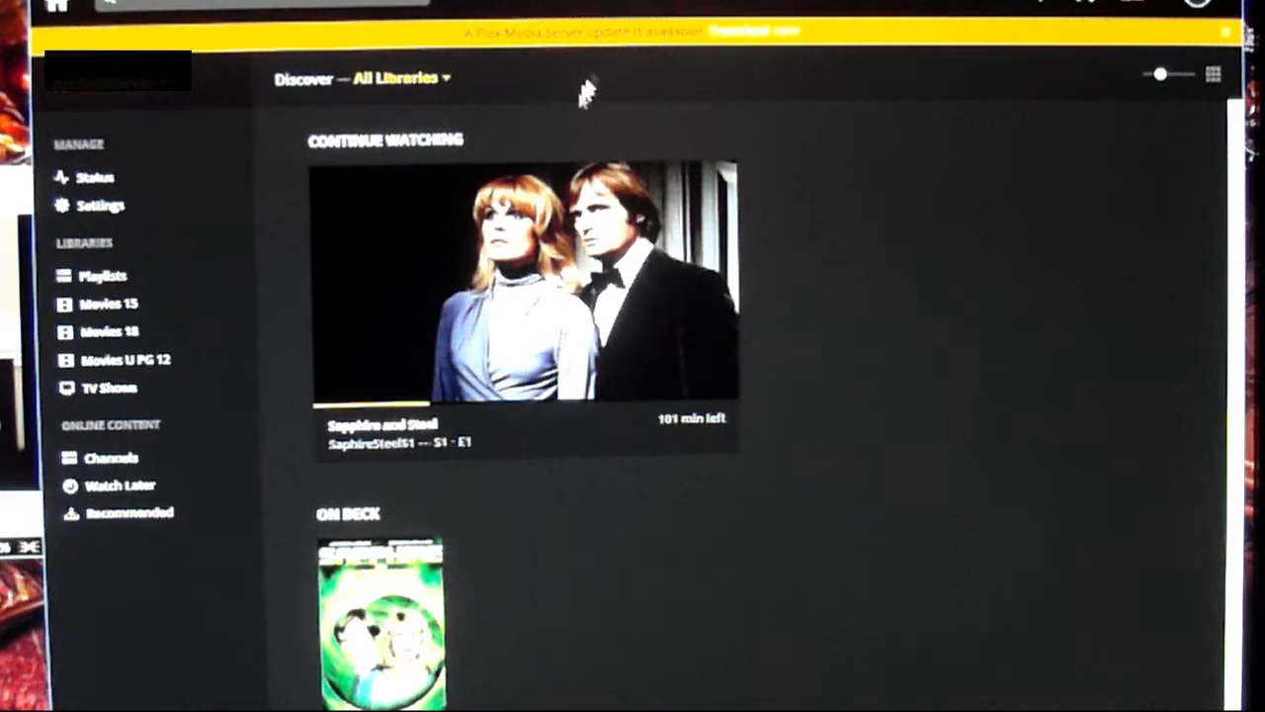
Step: Select the Sapphire and Steel episode from Continue Watching, bringing up the resume prompt
left_click(524, 286)
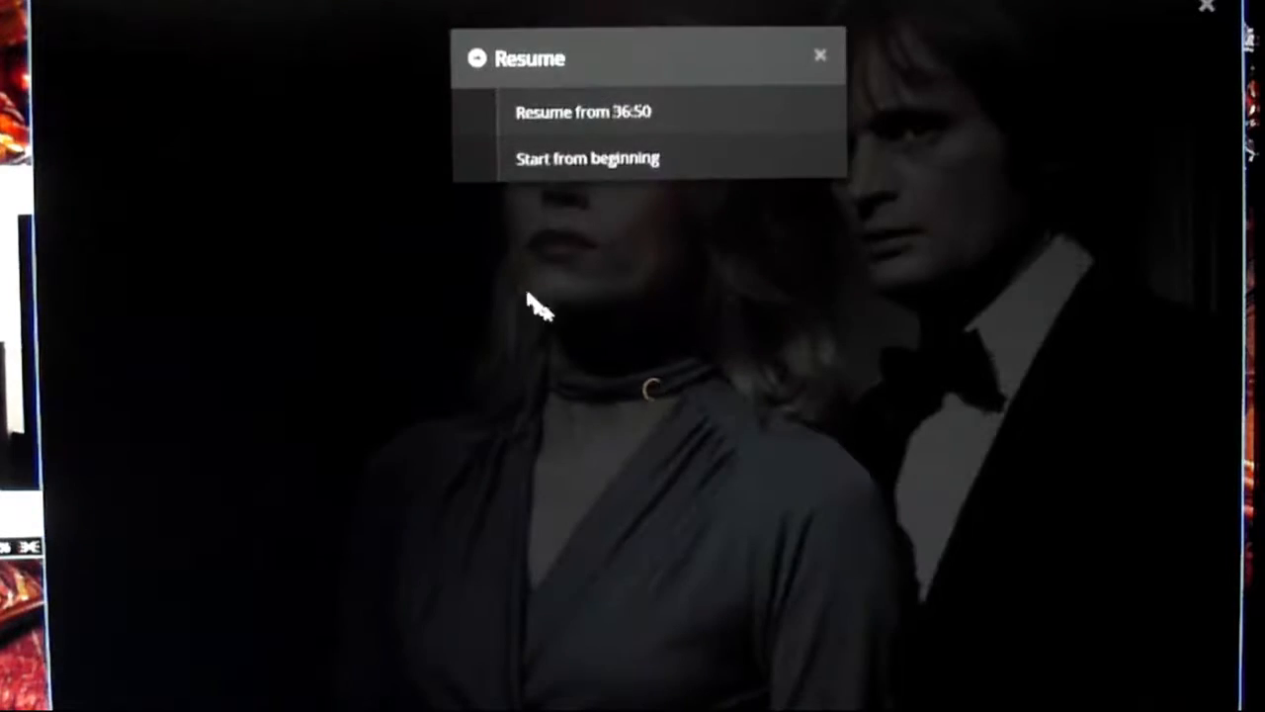
Step: Resume playback of the Sapphire and Steel episode from 36:50
left_click(581, 110)
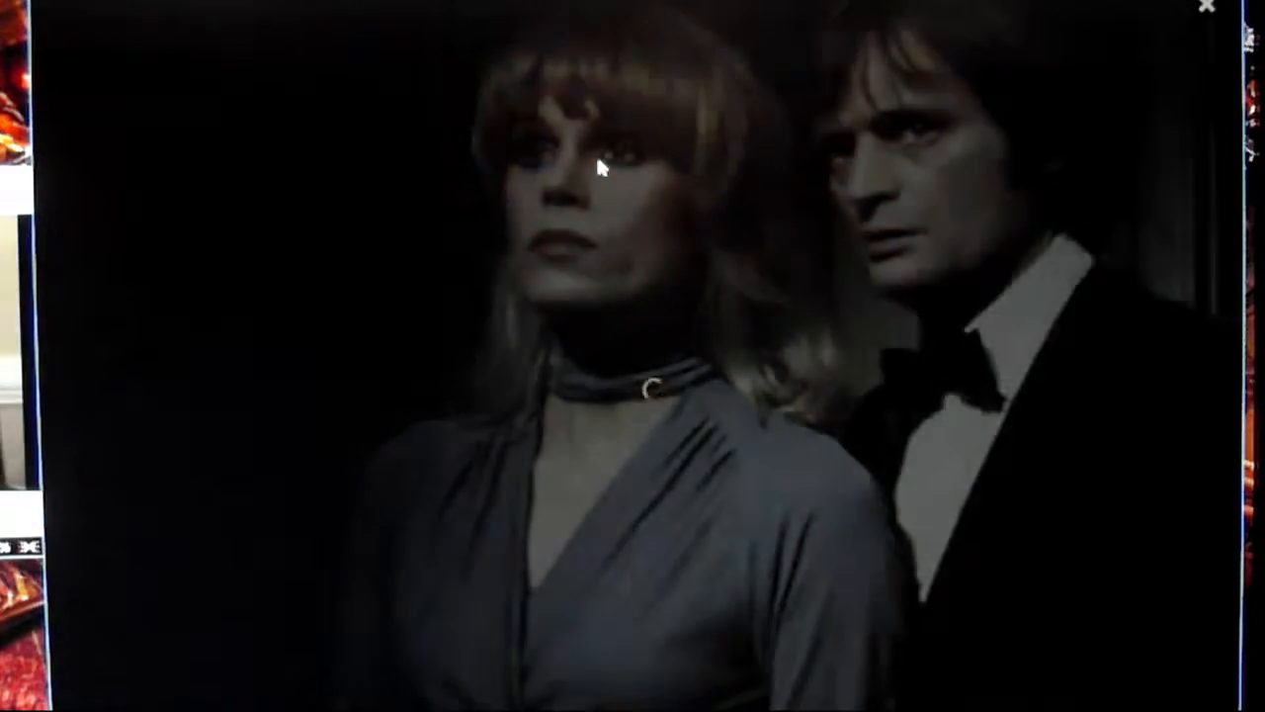